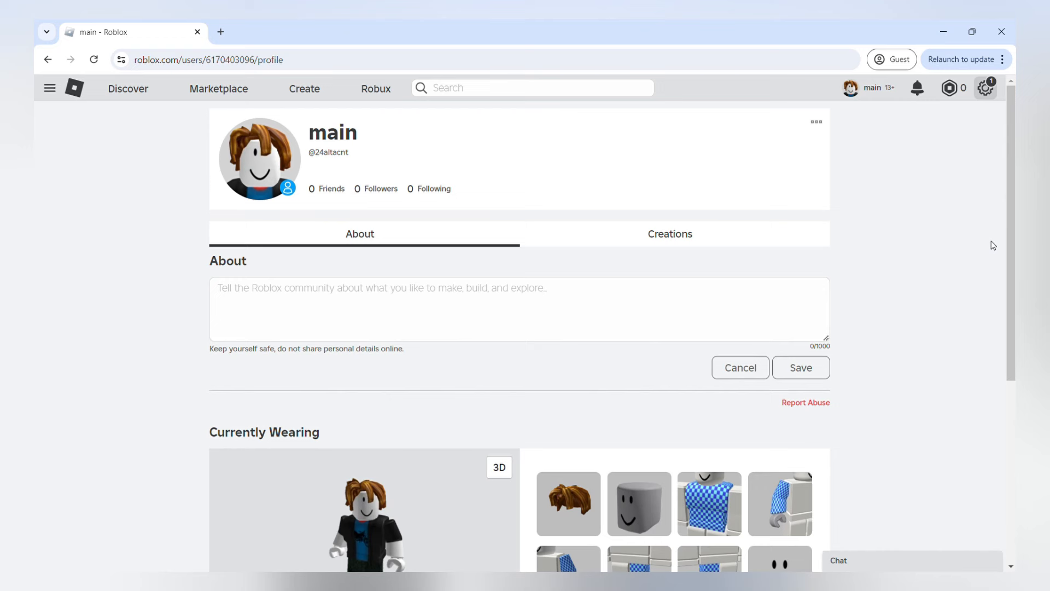
mouse_move(996, 152)
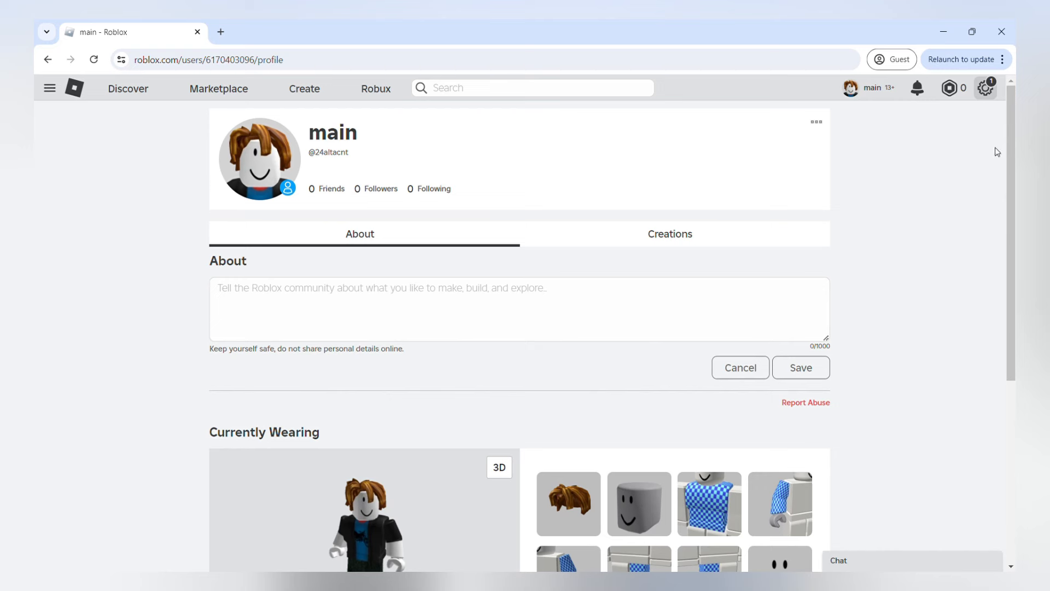
Step: Open the account Settings page from the gear menu
click(986, 87)
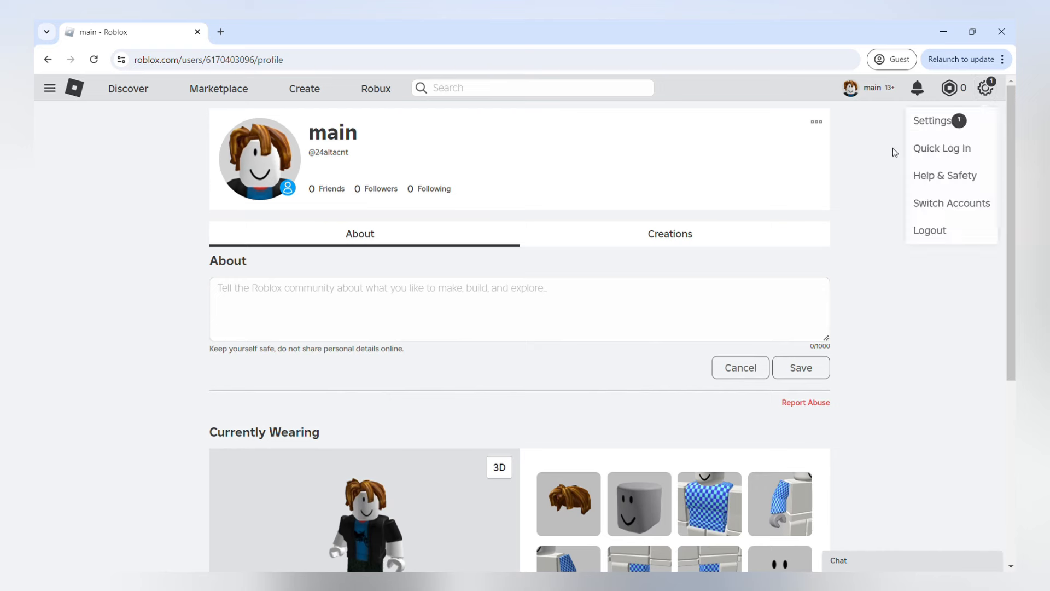
mouse_move(990, 119)
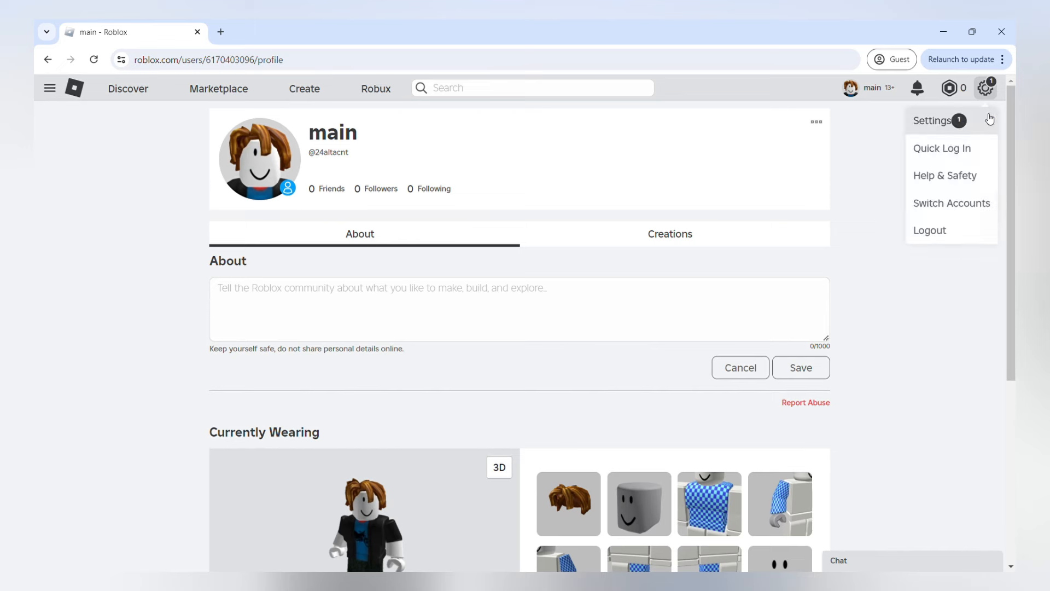
click(932, 120)
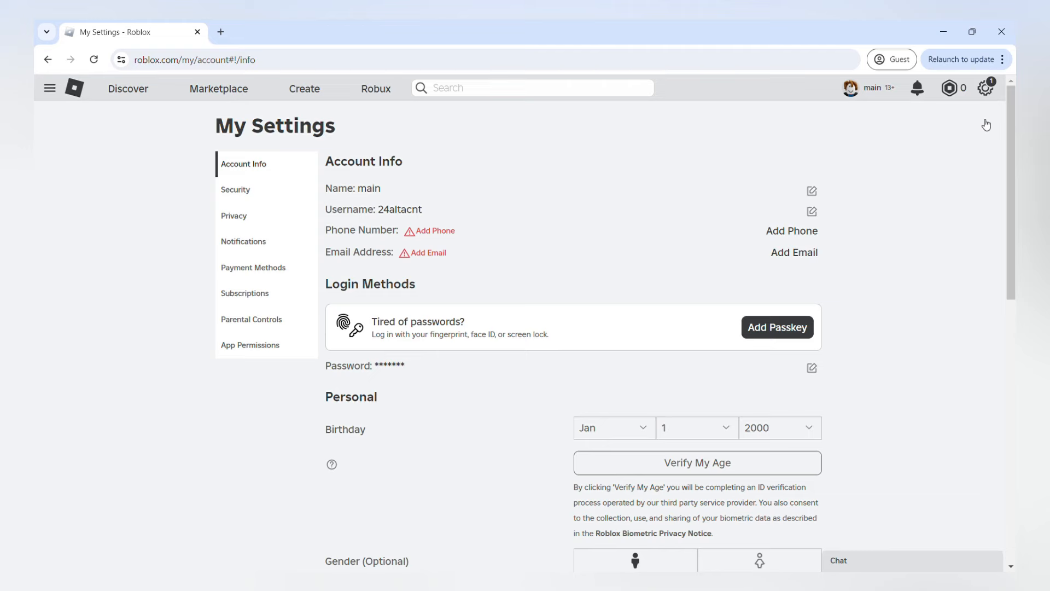
click(795, 253)
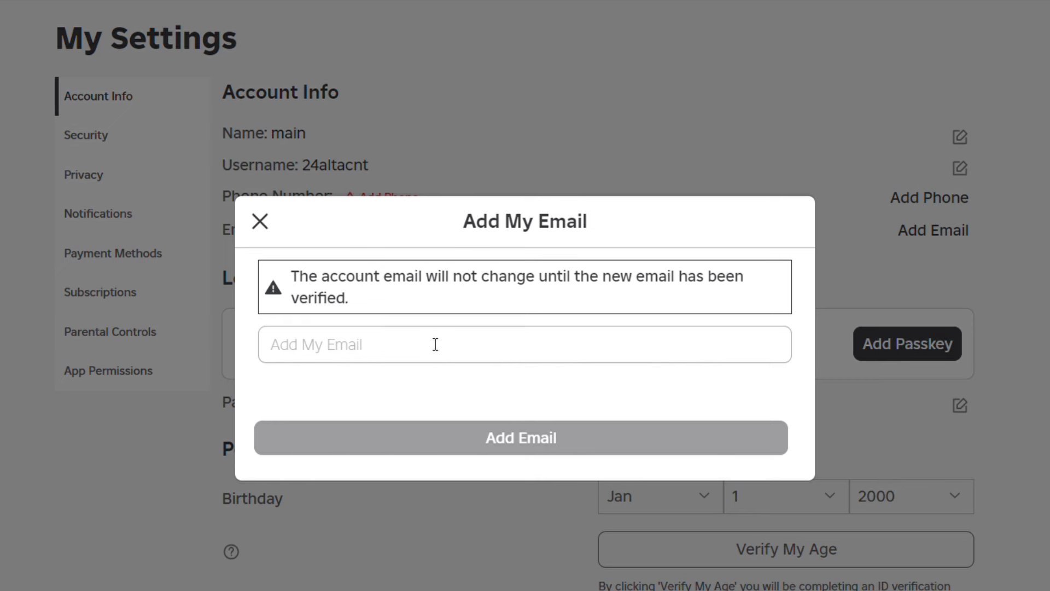
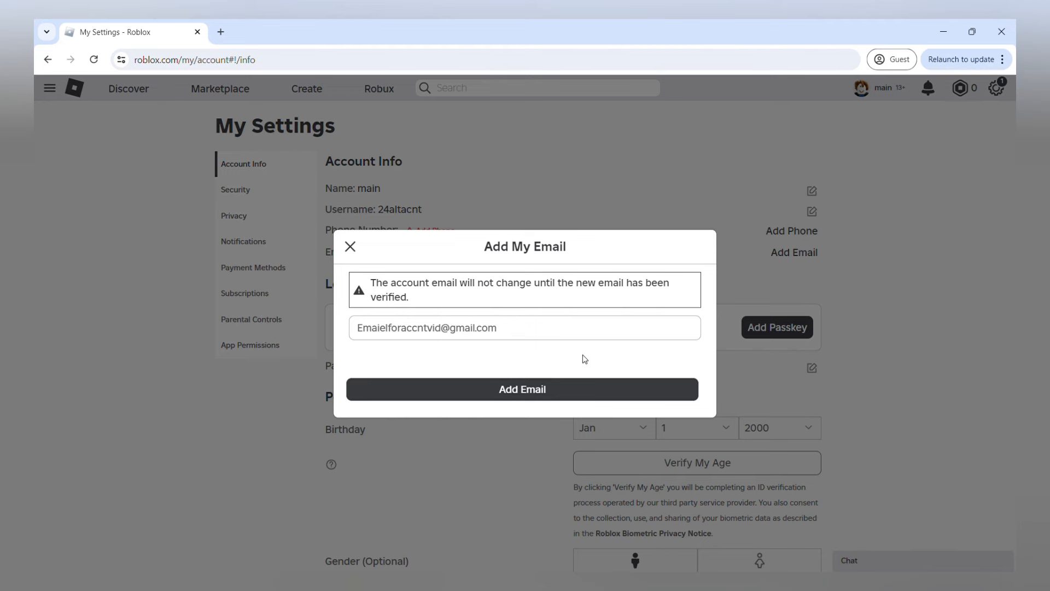
click(522, 389)
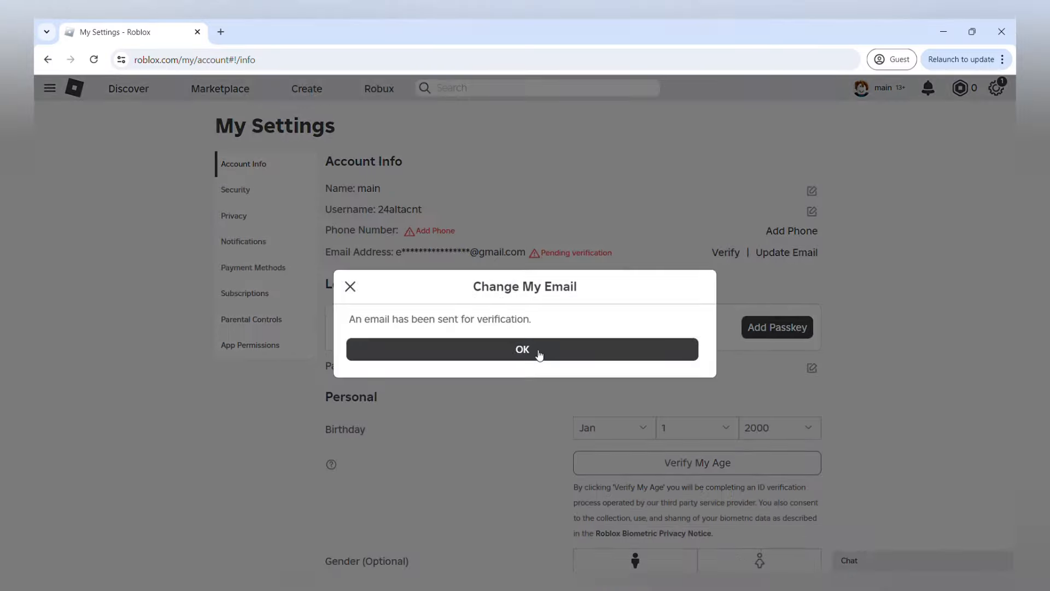
click(522, 349)
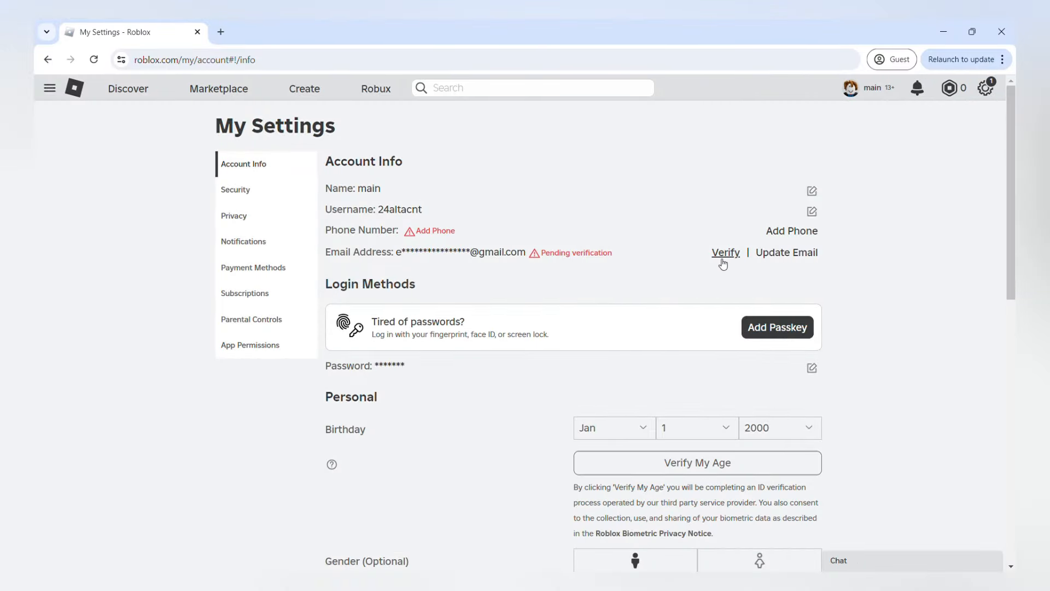
click(725, 252)
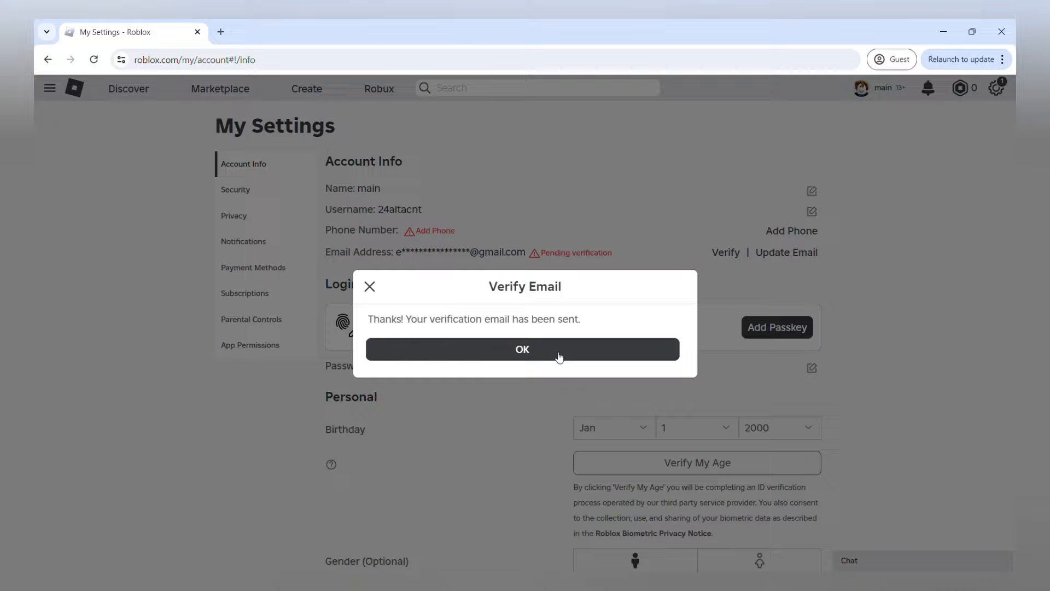
click(521, 349)
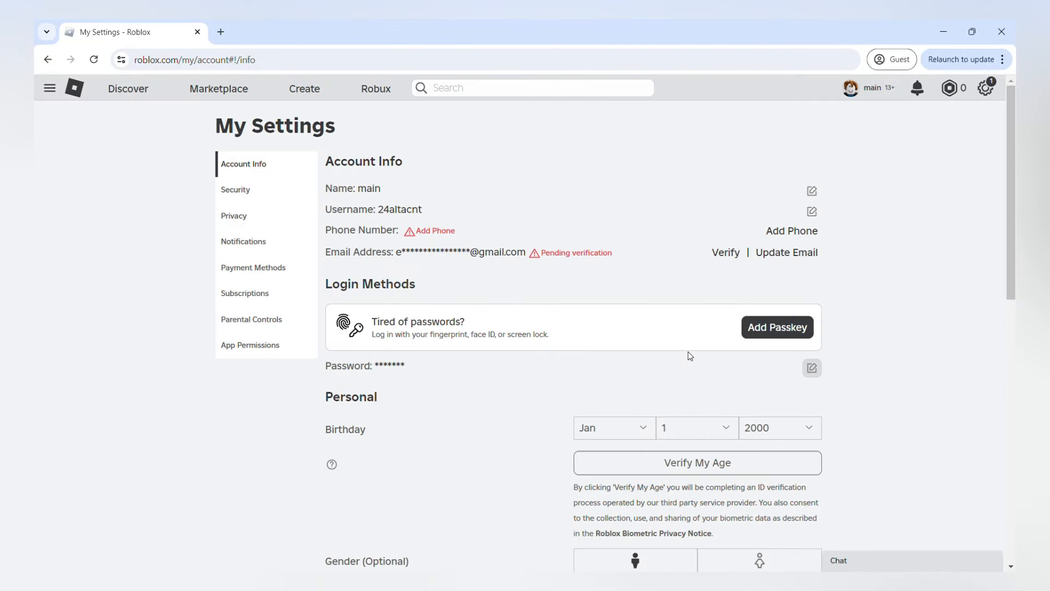
mouse_move(871, 388)
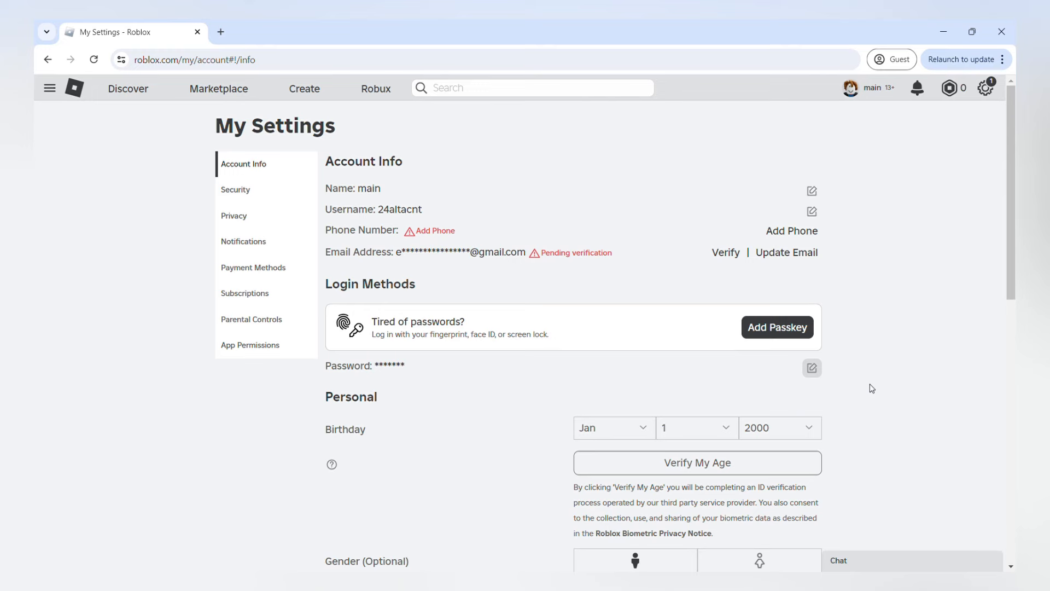
mouse_move(510, 137)
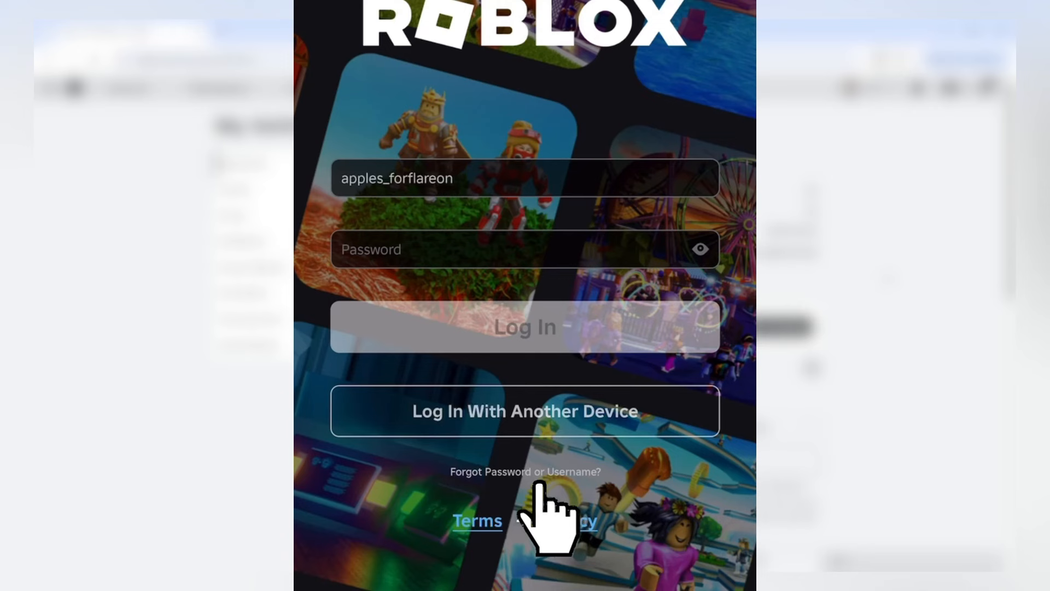
click(525, 472)
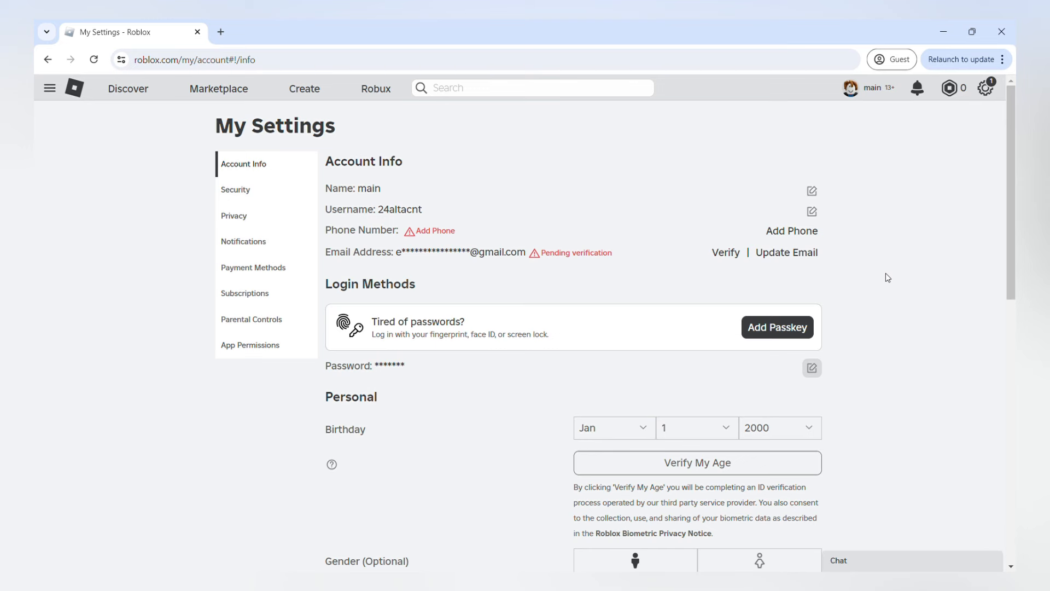
mouse_move(906, 266)
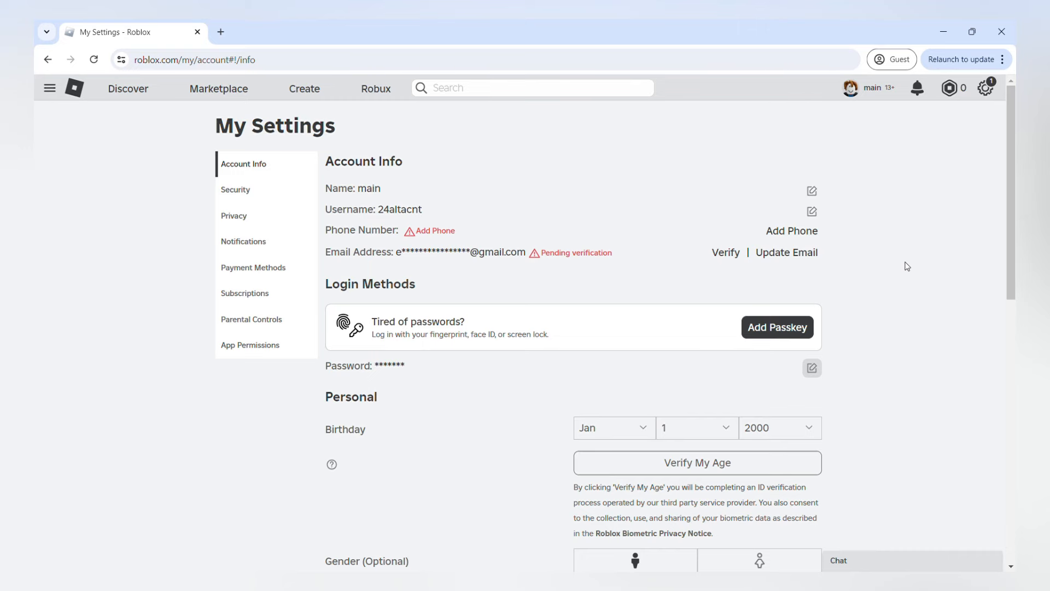
Step: Go back to the main profile and open Switch Accounts from the gear menu
click(868, 87)
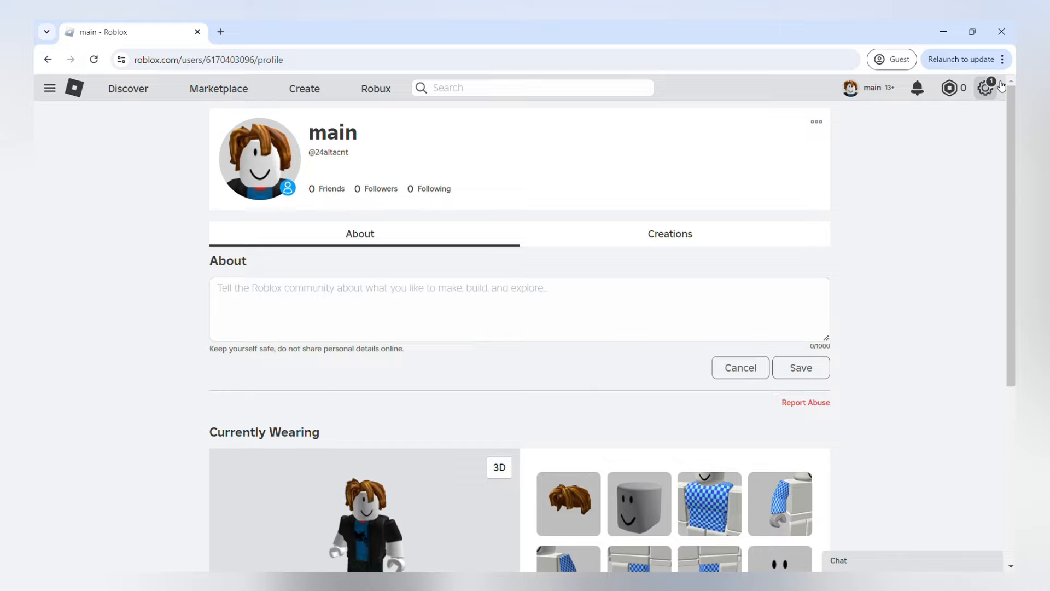
click(986, 88)
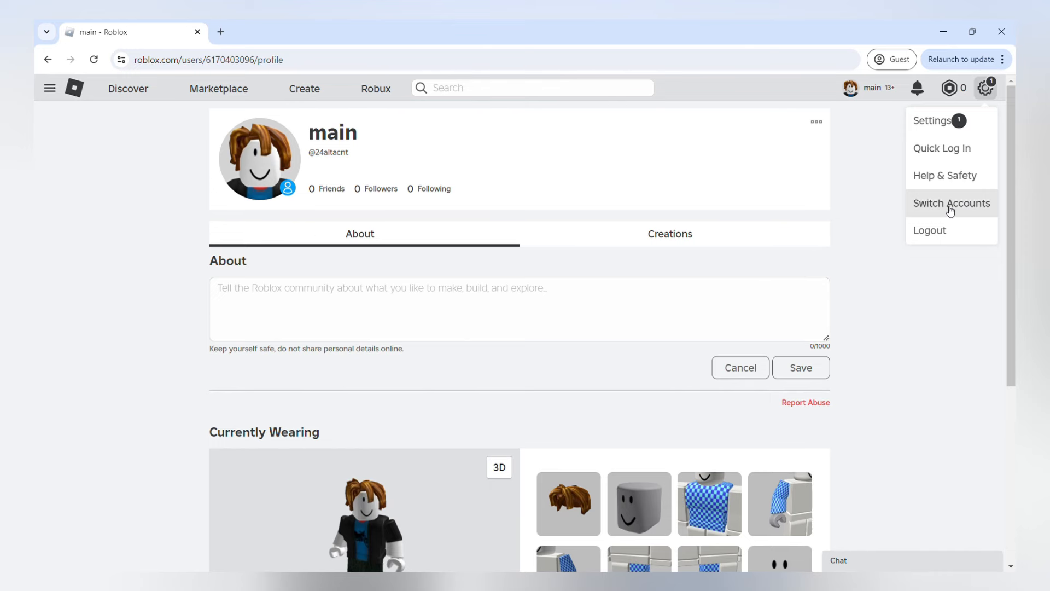
click(951, 203)
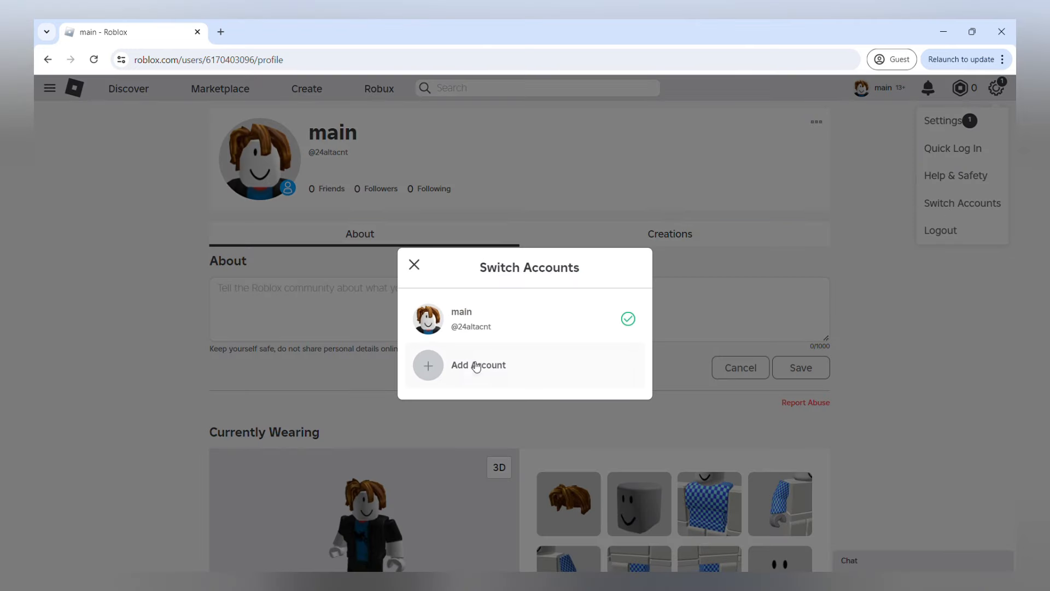
mouse_move(454, 372)
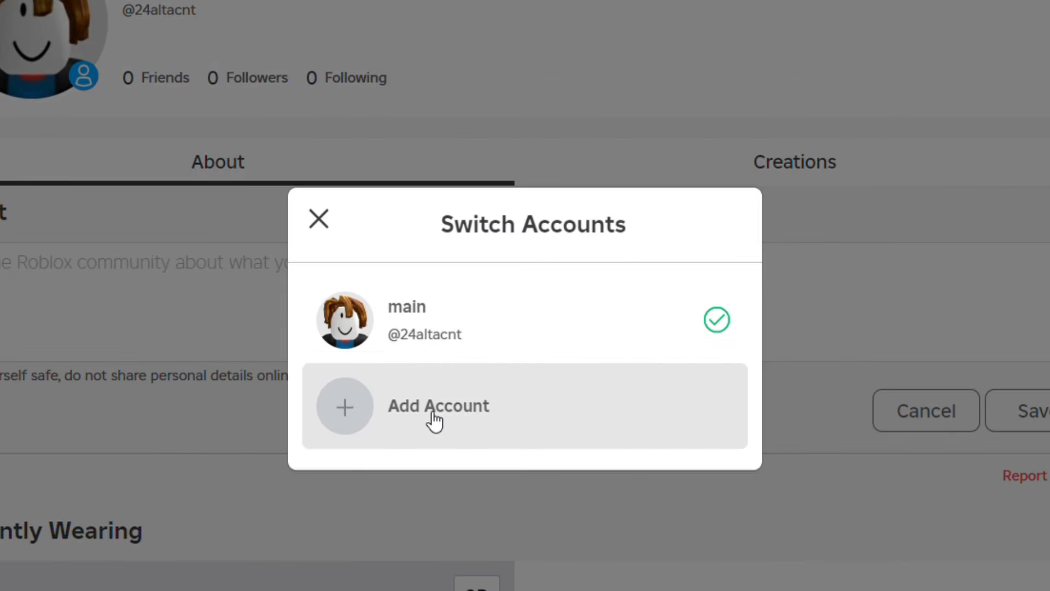
click(438, 405)
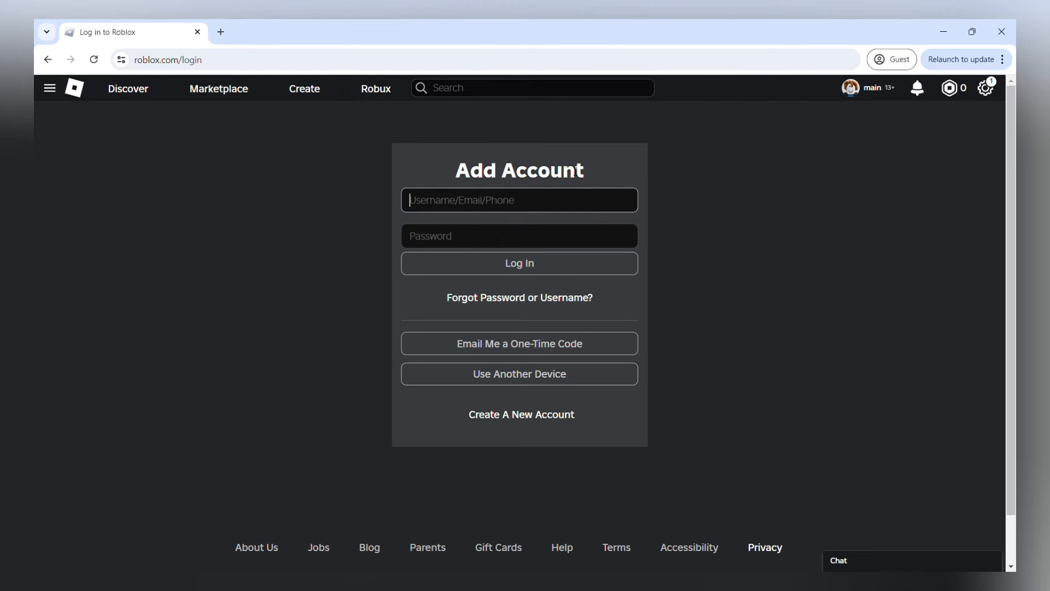
mouse_move(507, 282)
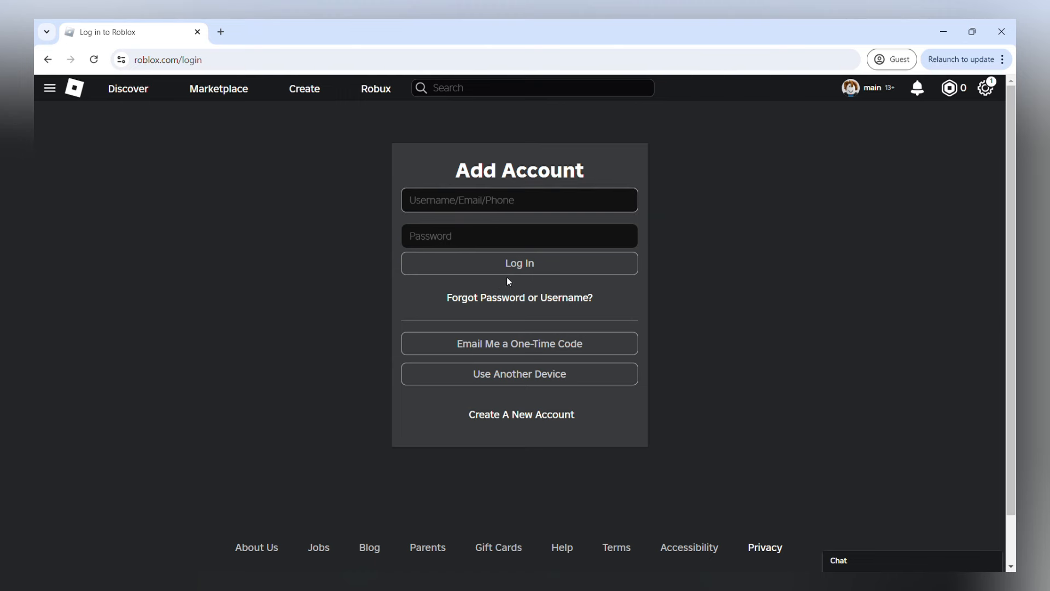
mouse_move(564, 187)
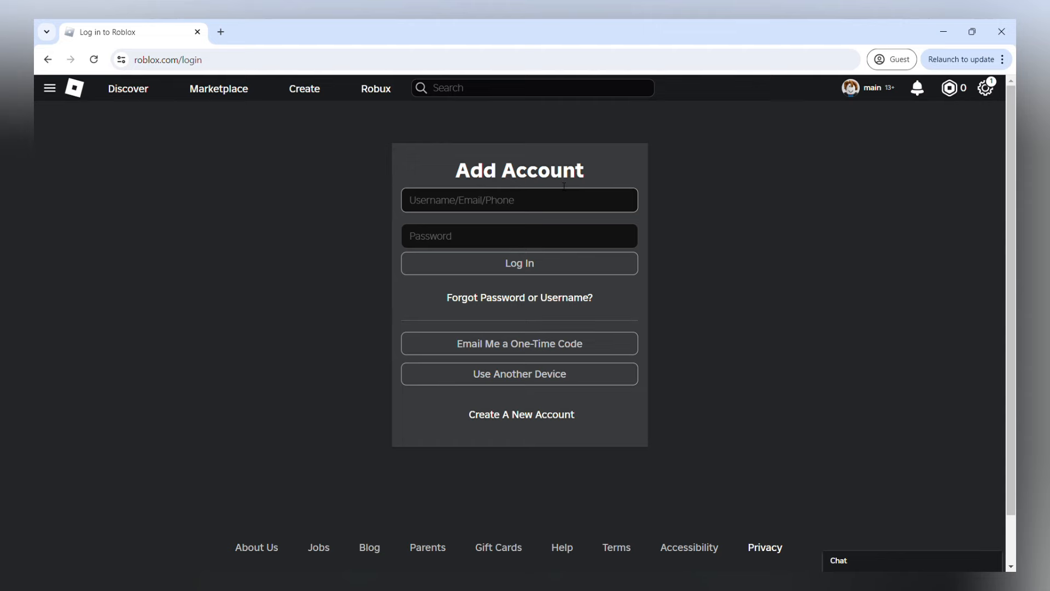
mouse_move(556, 313)
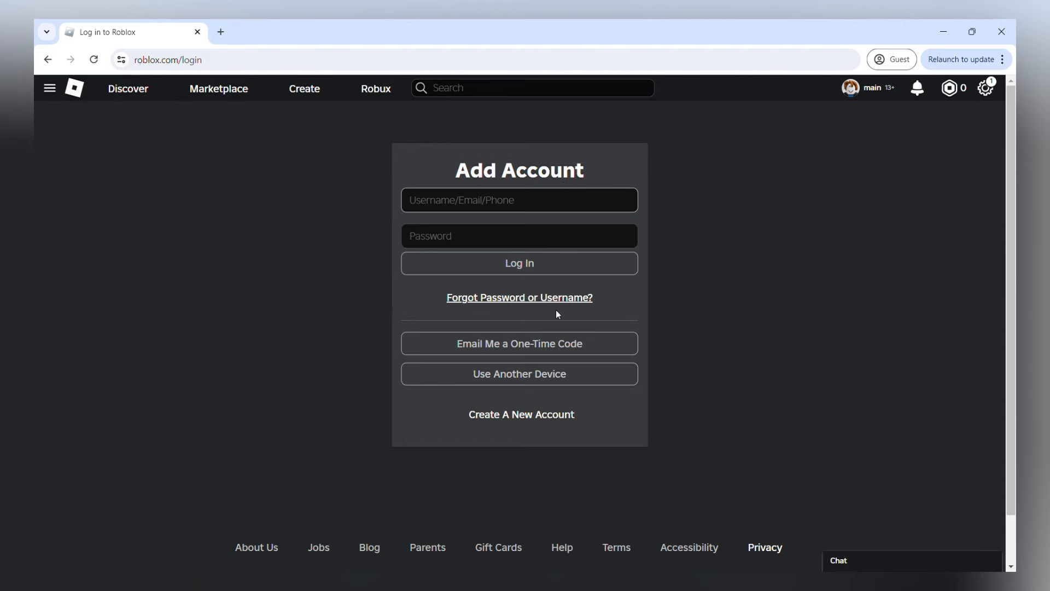
mouse_move(521, 414)
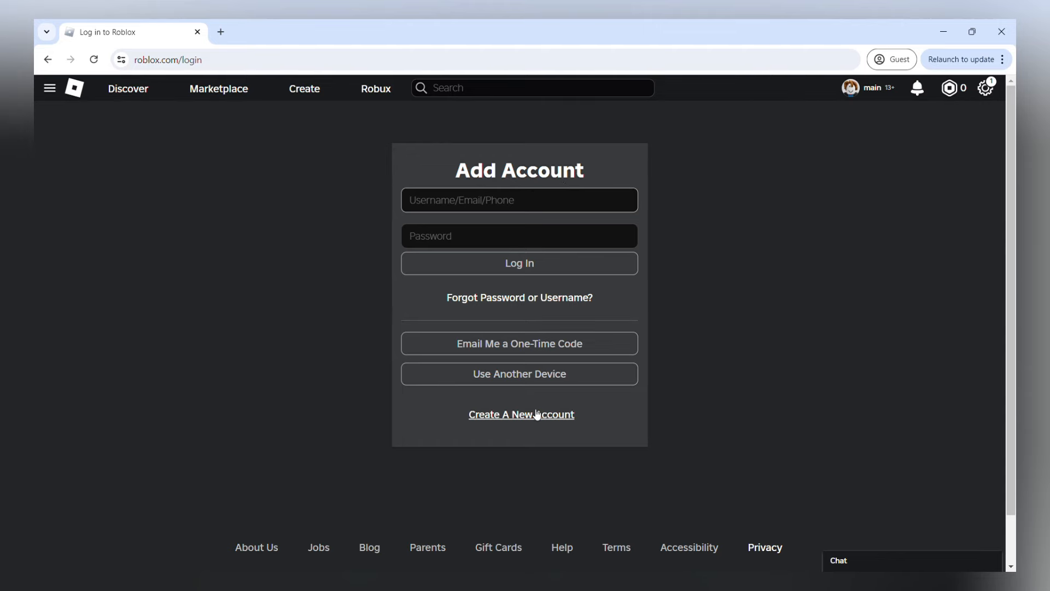
Step: Sign up a new account named altaccnt254vid with a password and gender
click(521, 414)
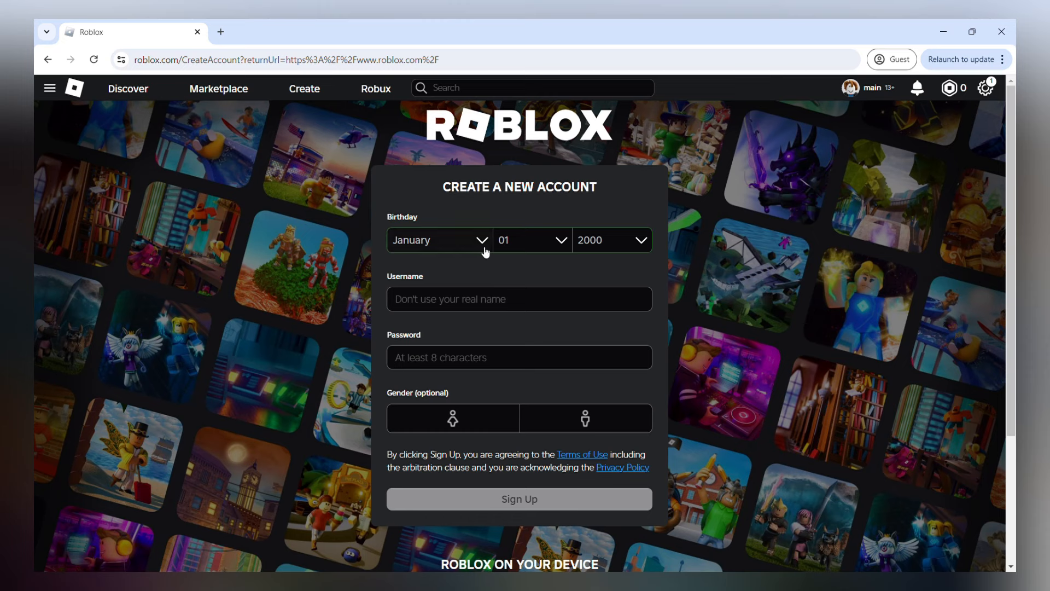
mouse_move(465, 284)
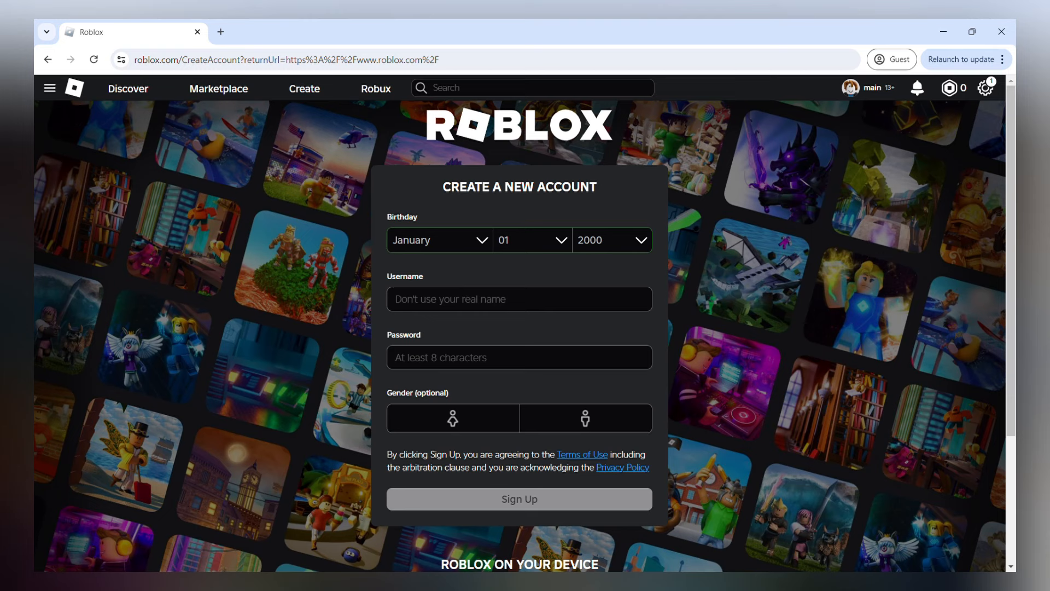
click(519, 299)
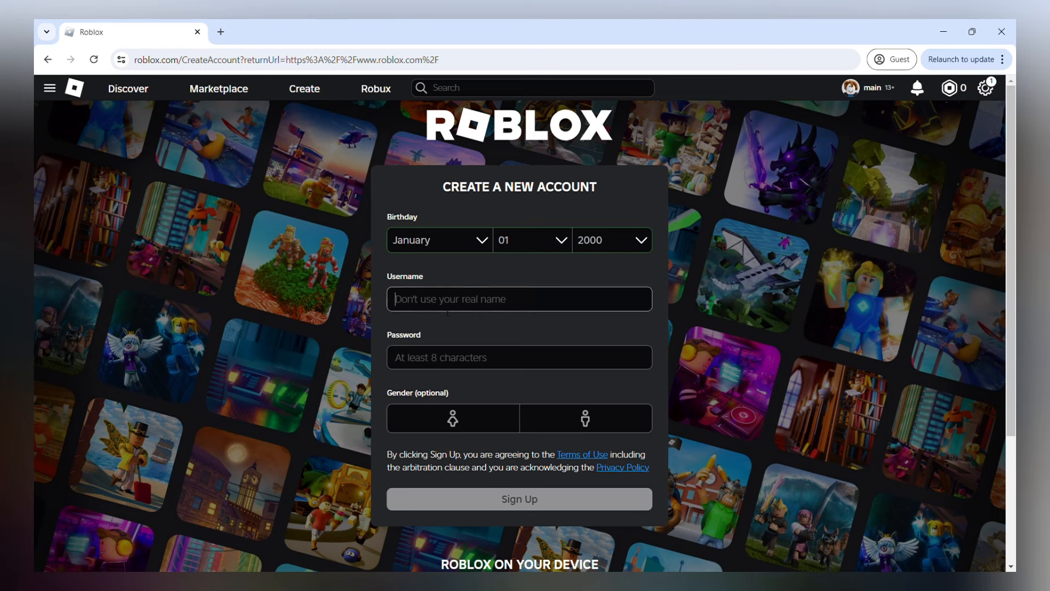
text(altaccnt254vid)
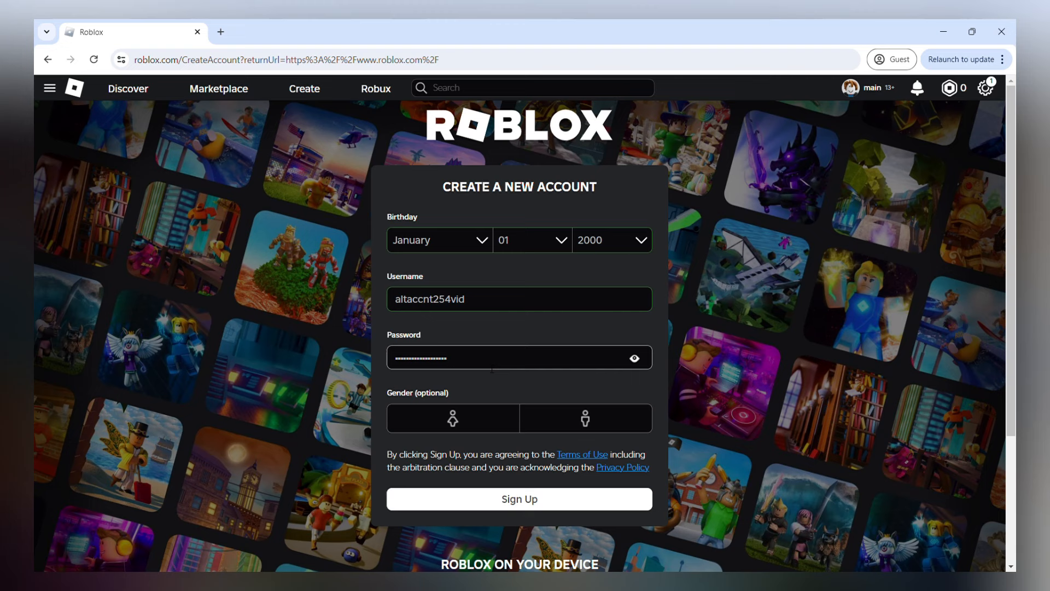
mouse_move(687, 375)
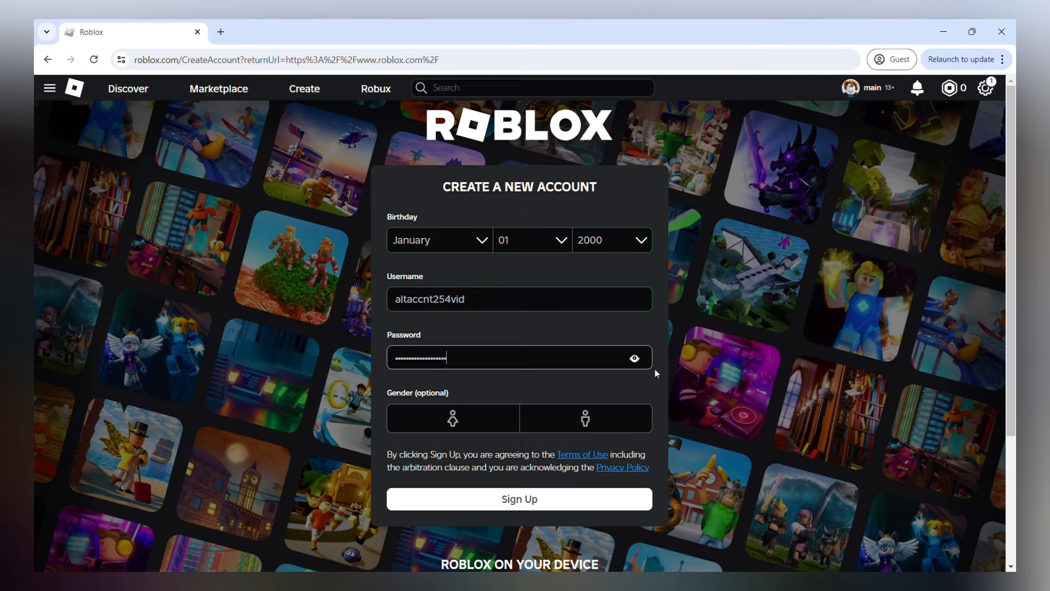
click(585, 417)
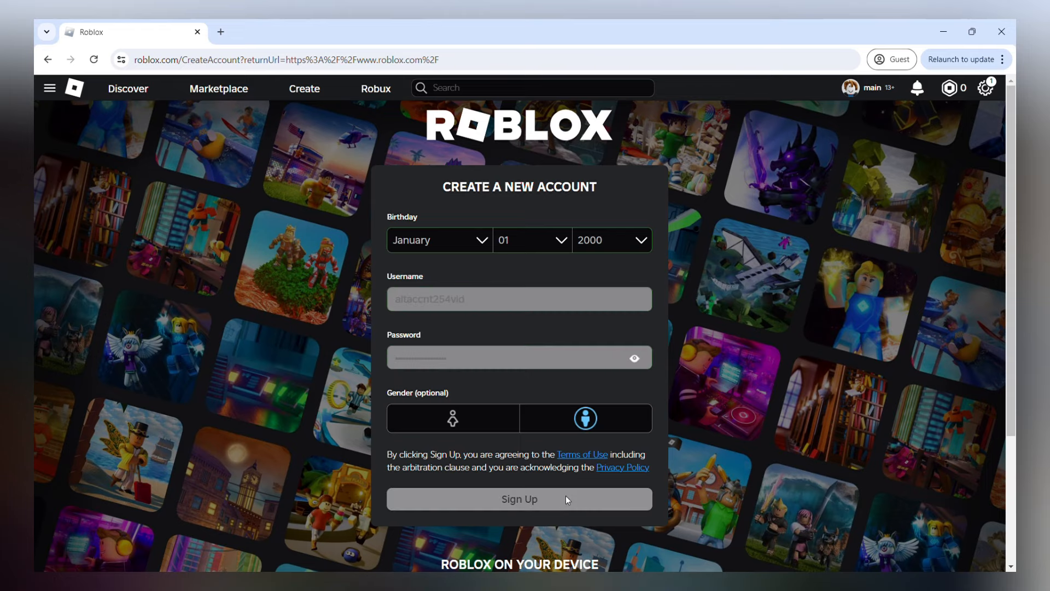
click(519, 498)
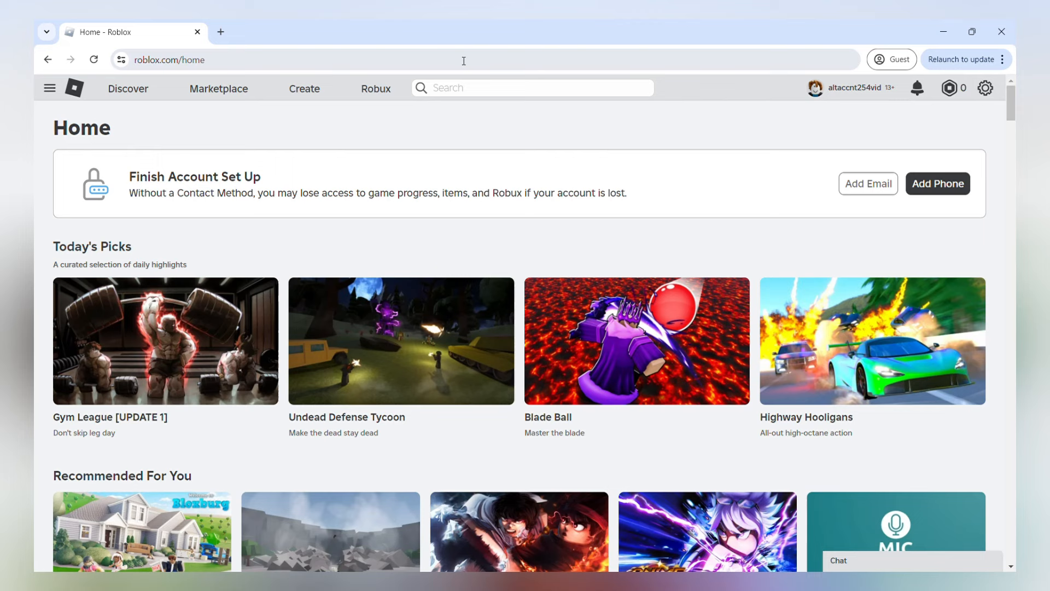
Step: Switch accounts, then reopen Switch Accounts showing altaccnt254vid and the main account
click(854, 87)
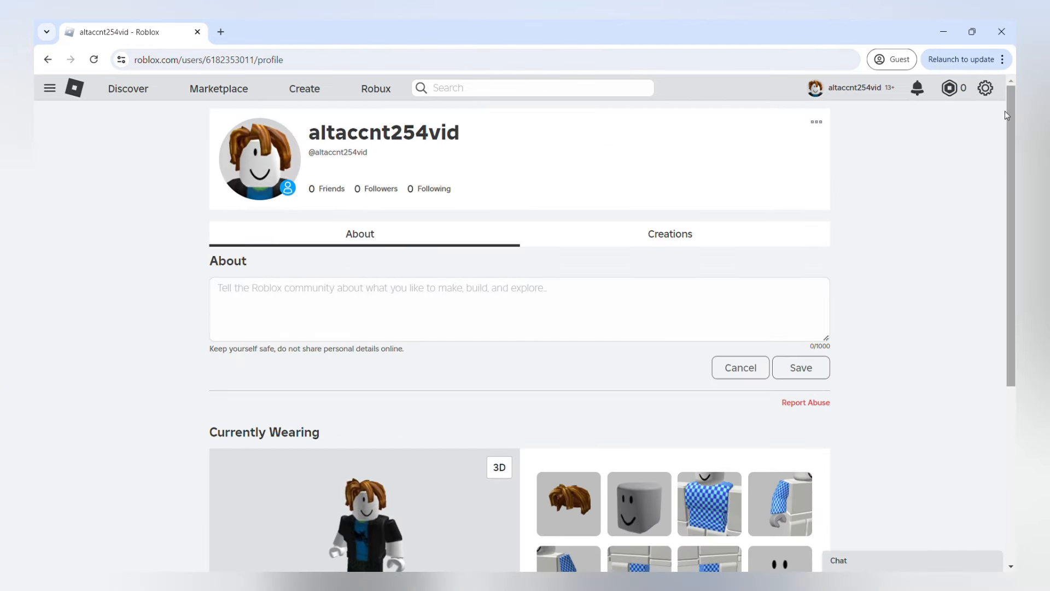
click(985, 88)
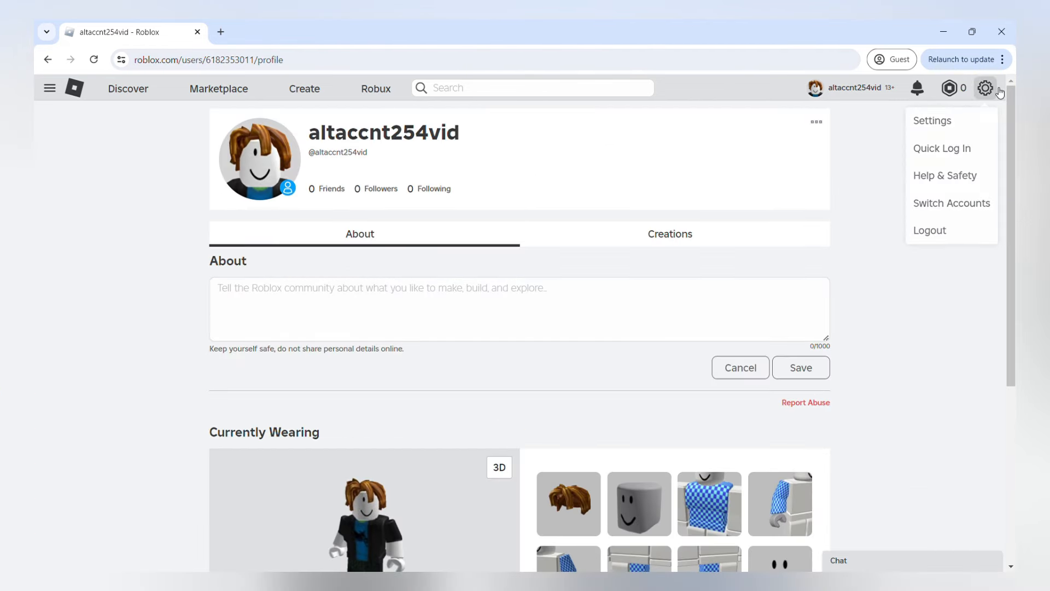
click(951, 203)
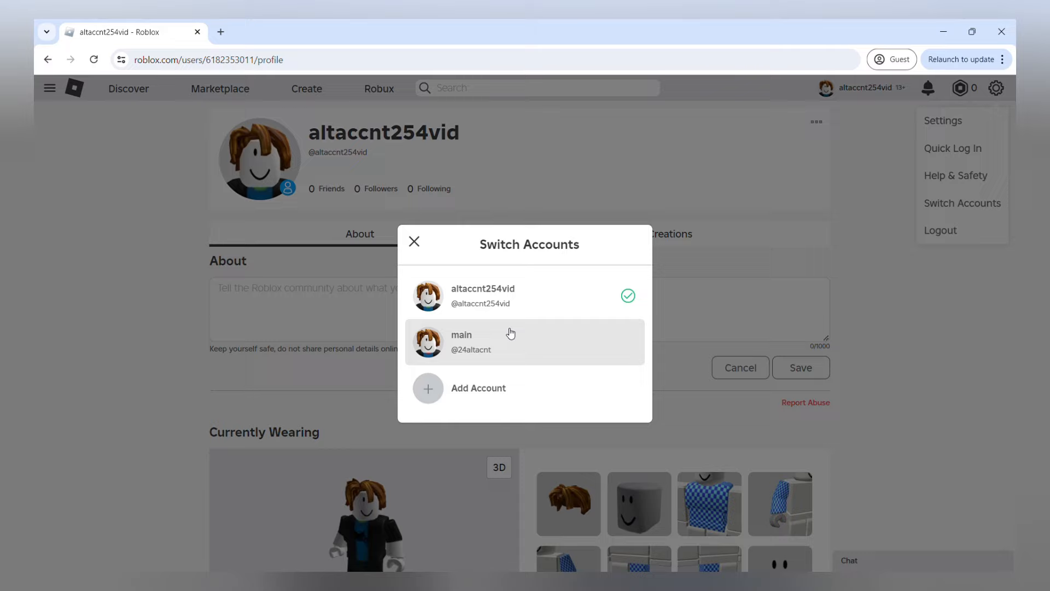
click(524, 341)
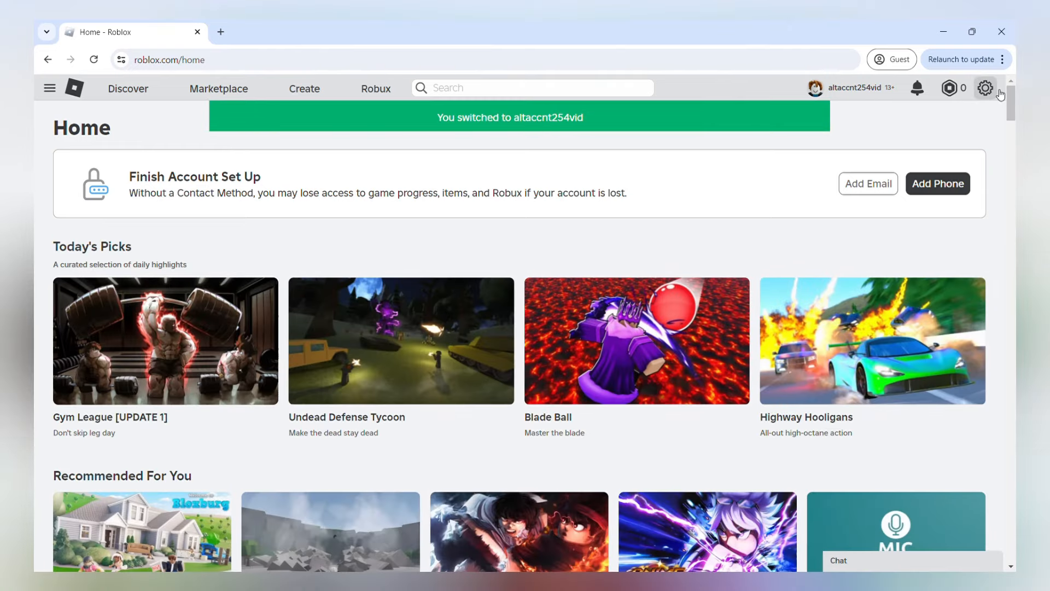
click(984, 88)
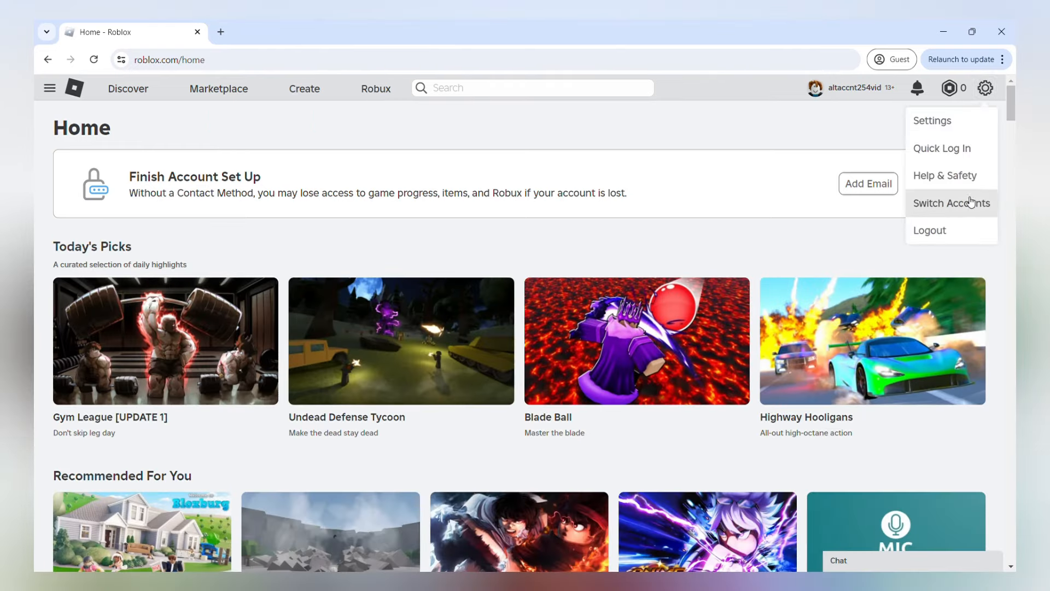
click(951, 203)
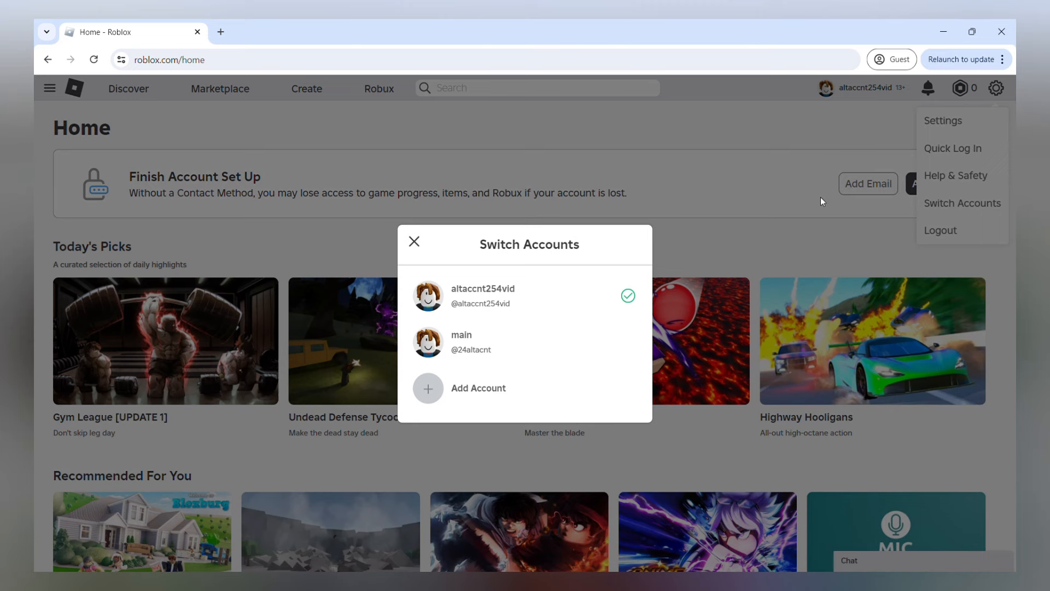